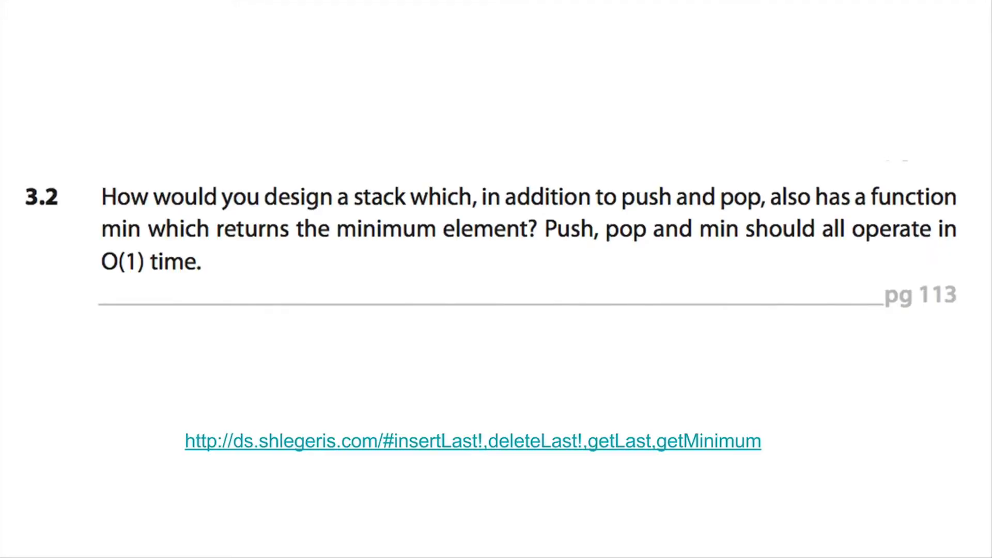
pyautogui.moveTo(283, 450)
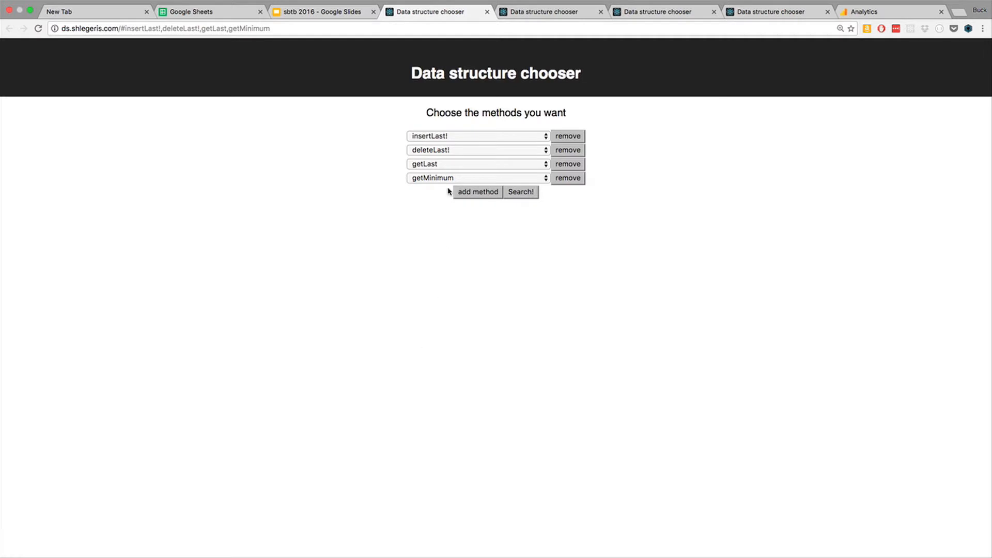
pyautogui.moveTo(420, 138)
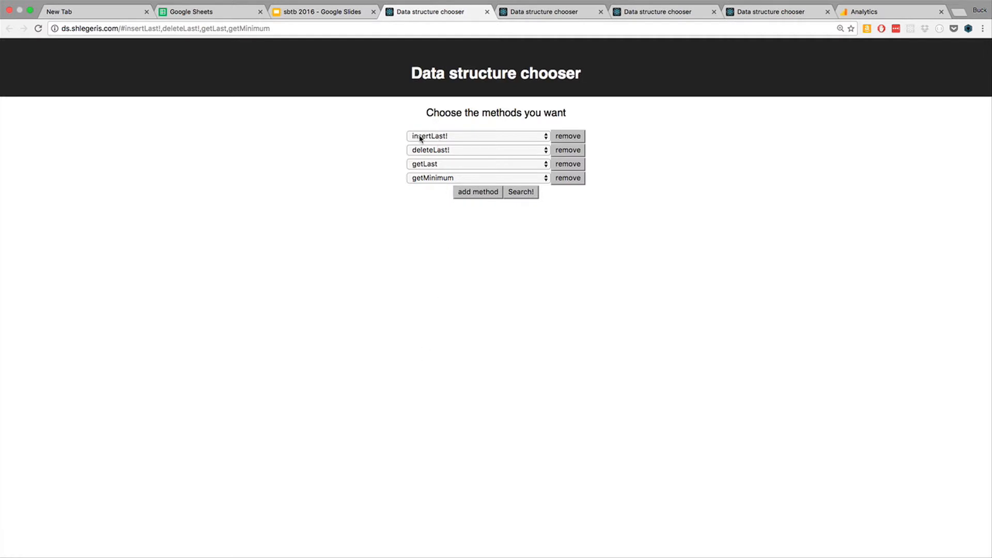
pyautogui.moveTo(419, 156)
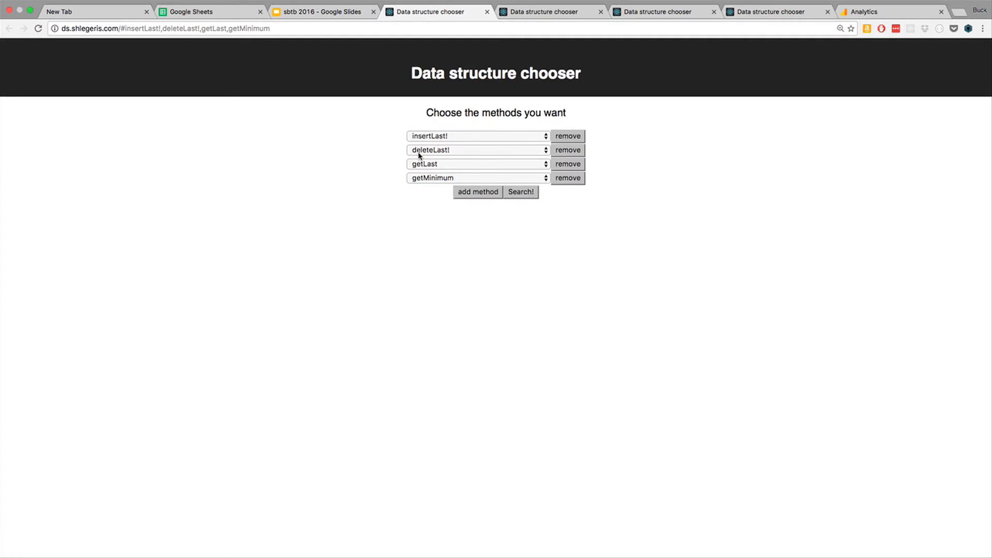
pyautogui.moveTo(433, 185)
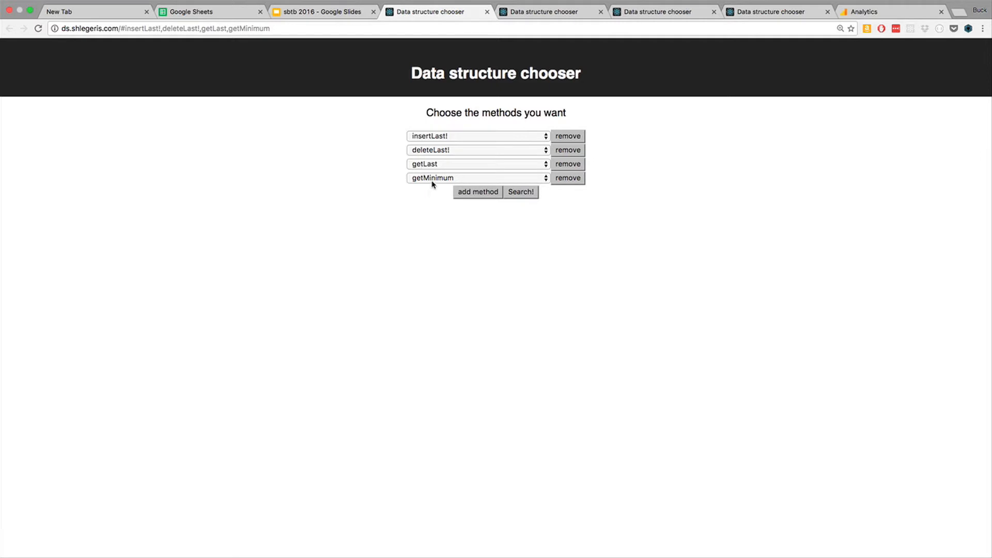
# Search for insertLast!, deleteLast!, getLast, getMinimum and keep getLast selected, yielding ArrayList with StackReductionMemoizer.
pyautogui.click(520, 192)
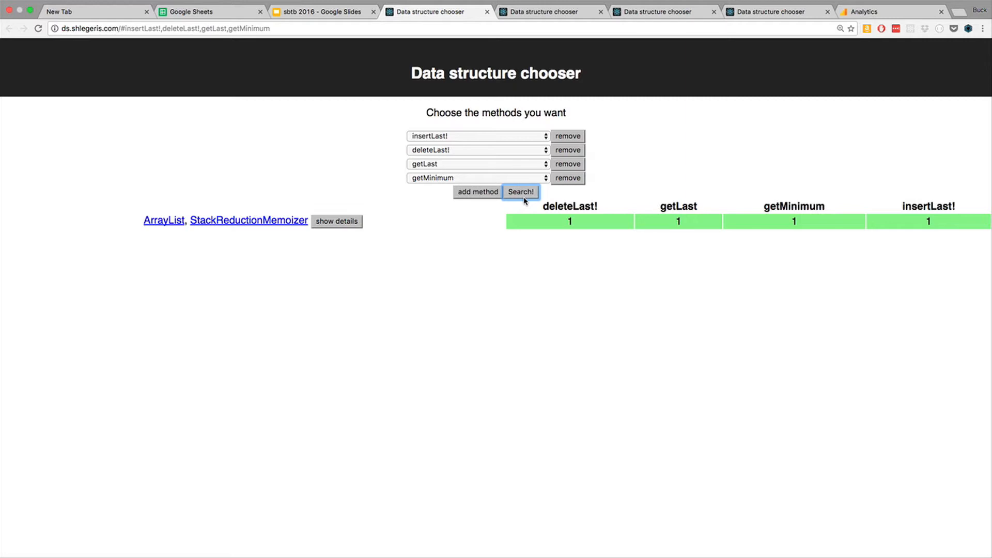
pyautogui.click(478, 164)
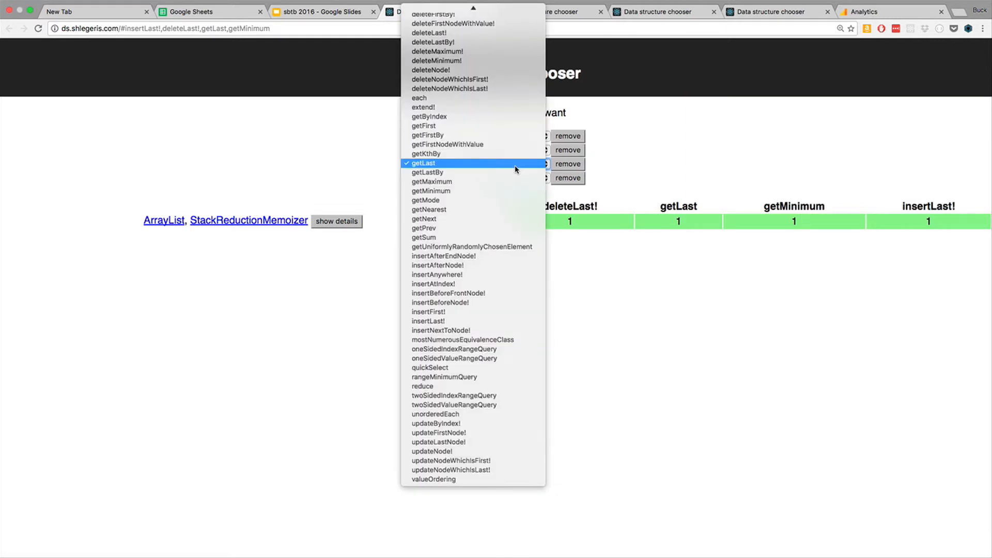
pyautogui.click(423, 162)
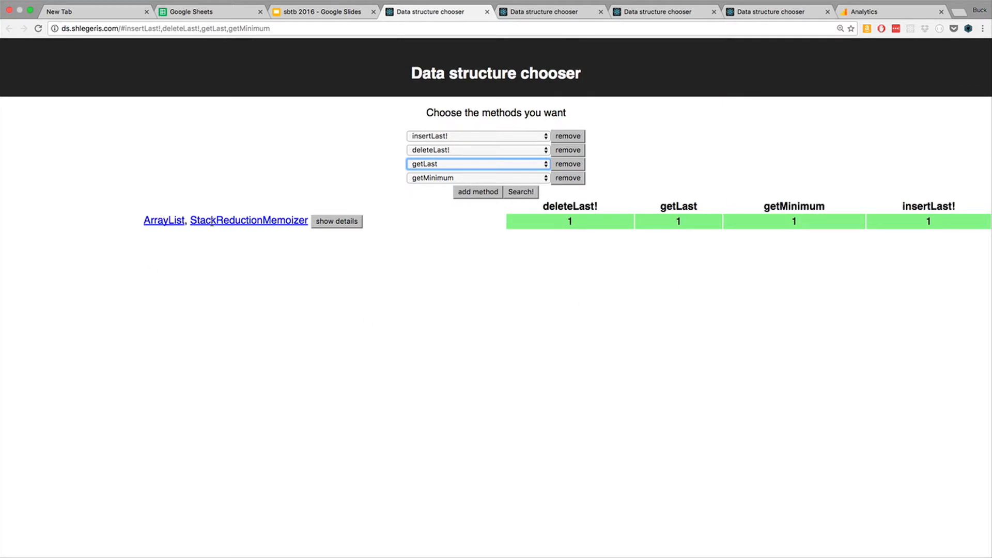
pyautogui.click(337, 221)
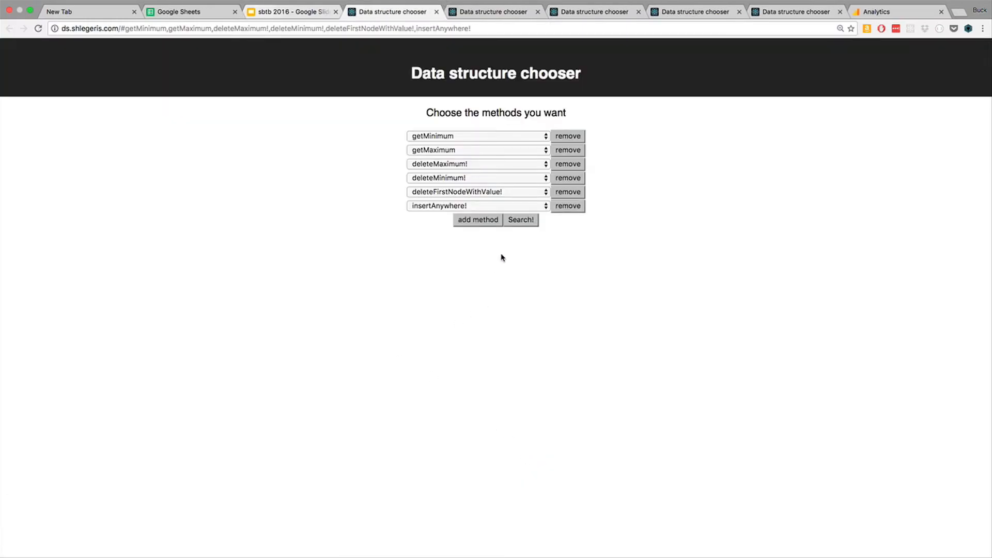
# Search the six min/max methods, returning ValueOrderedOrderStatisticTree and OrderStatisticTreeList complexities.
pyautogui.click(520, 219)
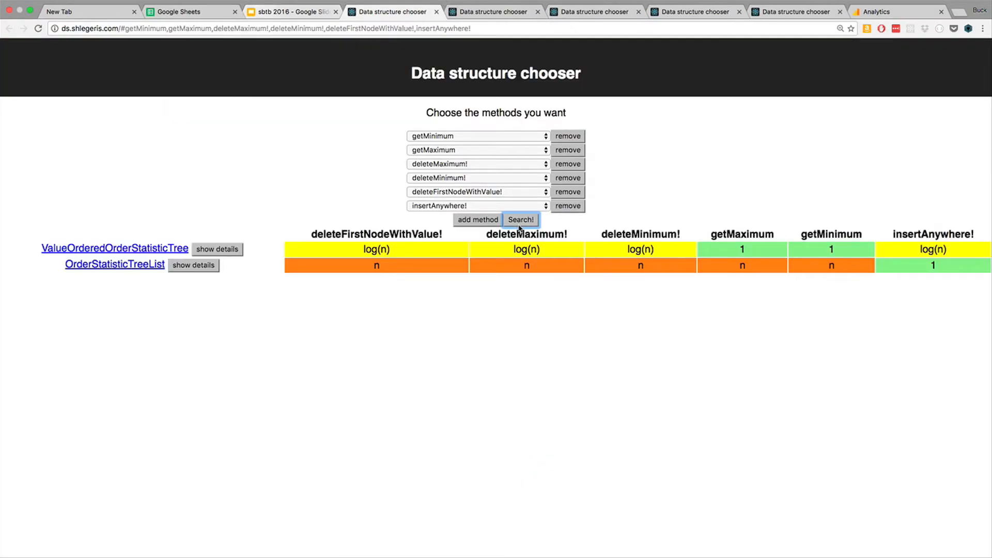
pyautogui.moveTo(279, 279)
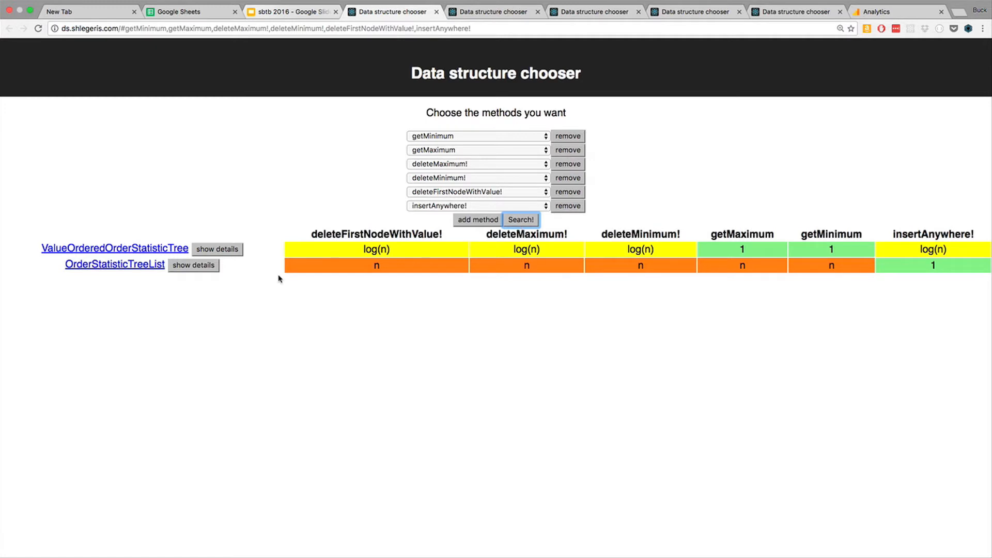